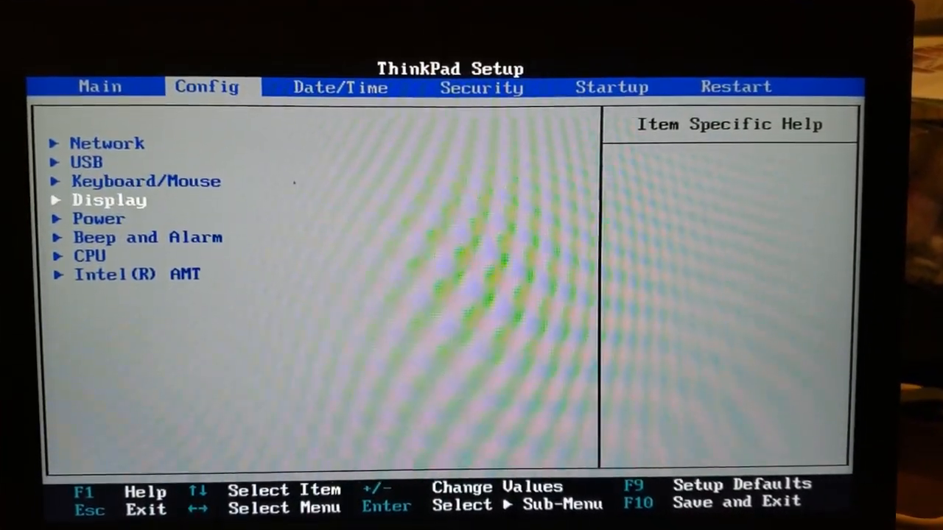
Open the Power submenu from the Config tab.
key(Return)
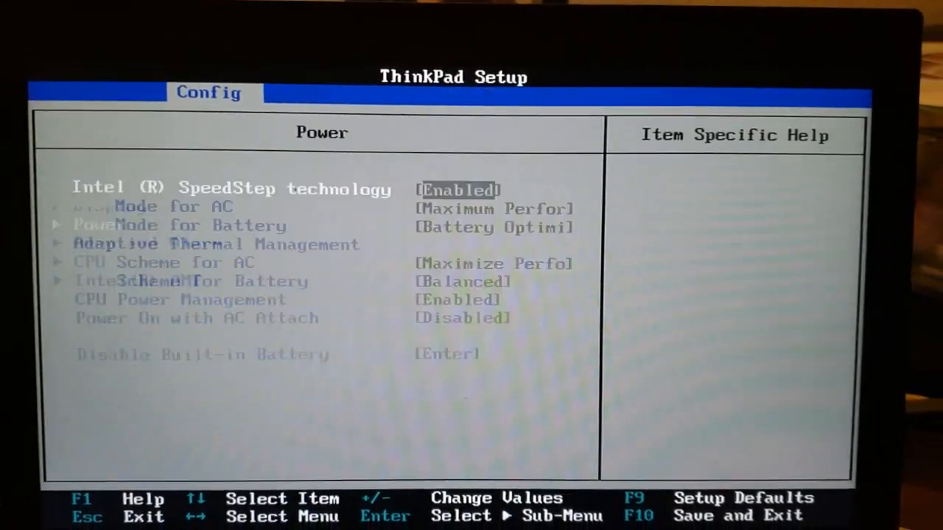
Move past the SpeedStep and thermal scheme items to highlight Disable Built-in Battery.
key(down)
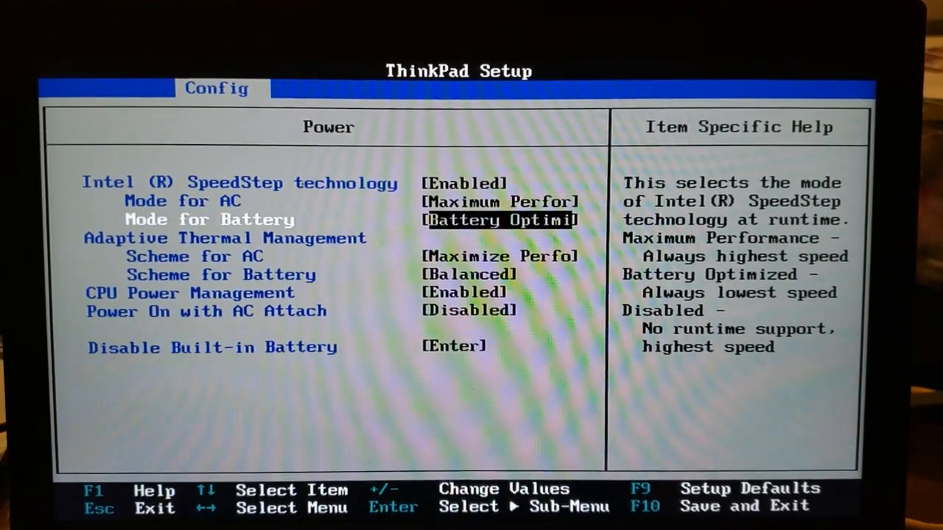
key(Down)
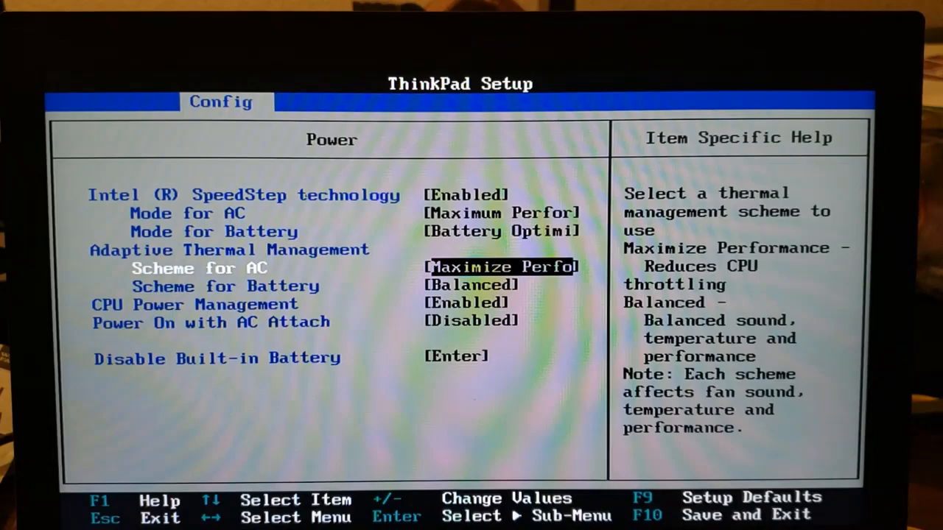
key(Down)
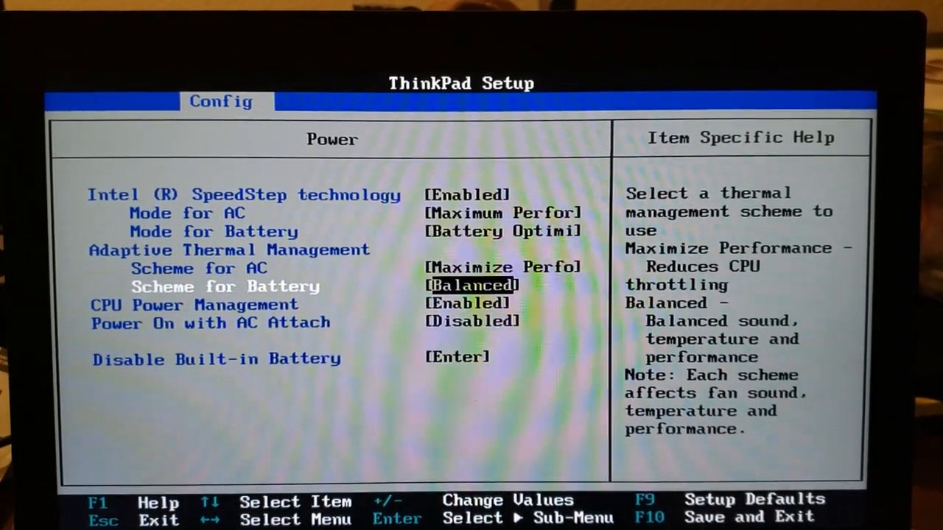
key(down)
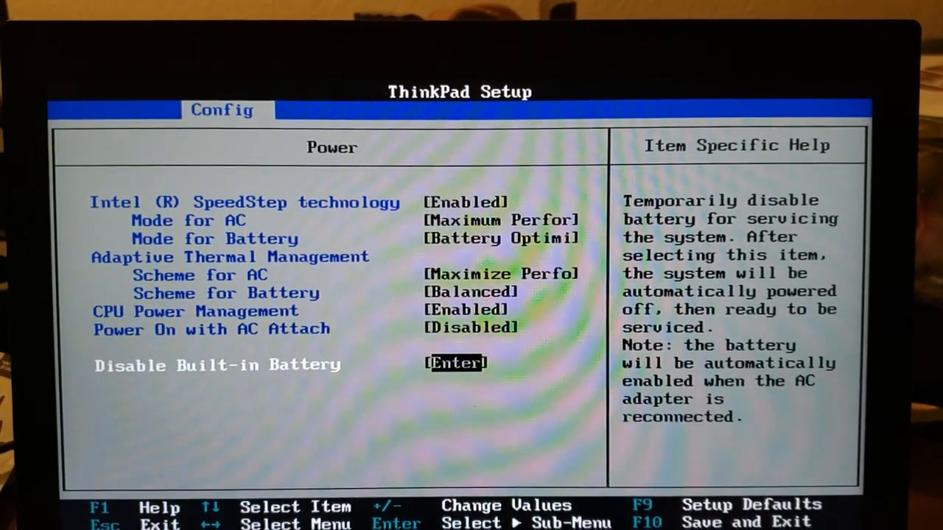